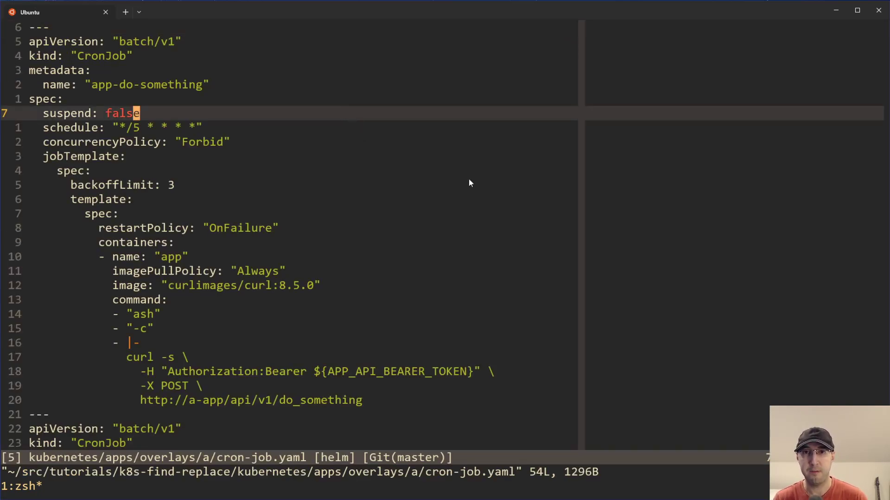
{"action": "mouse_move", "coordinate": [475, 176]}
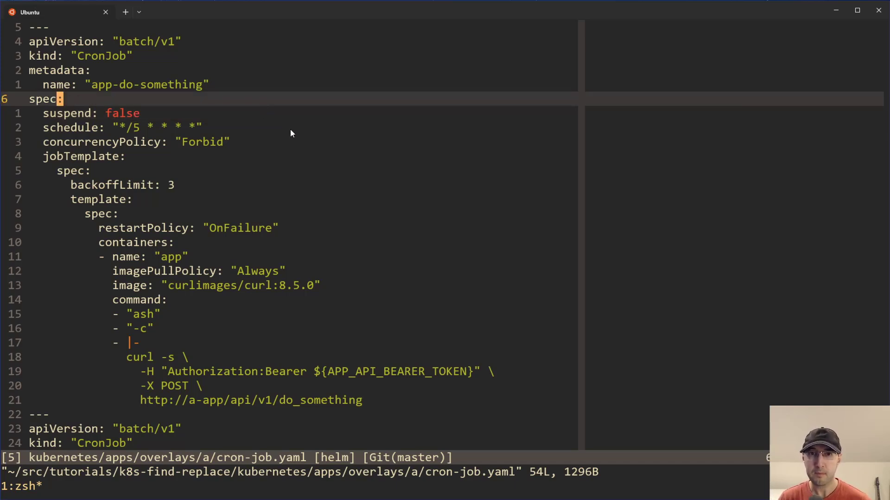
{"action": "mouse_move", "coordinate": [387, 160]}
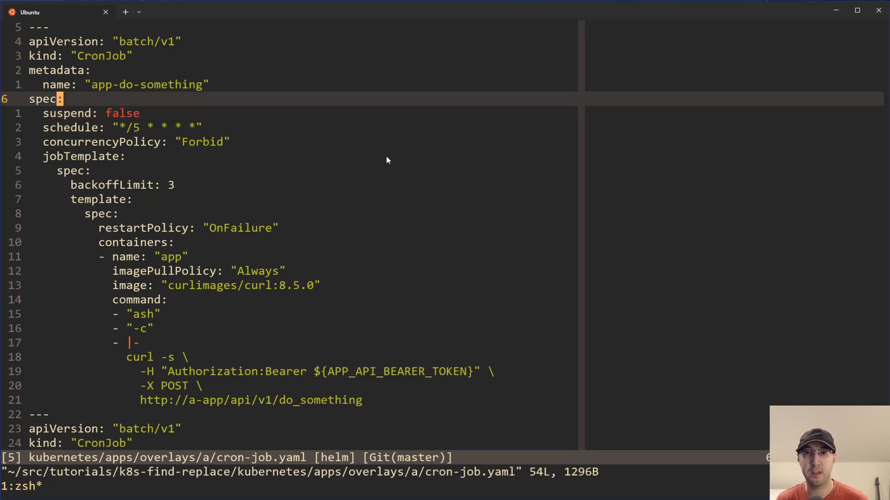
{"action": "mouse_move", "coordinate": [489, 188]}
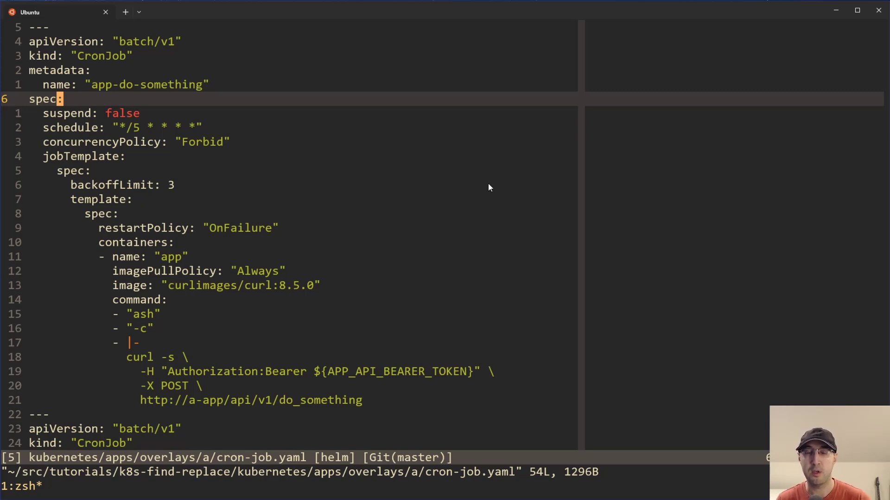
{"action": "mouse_move", "coordinate": [418, 173]}
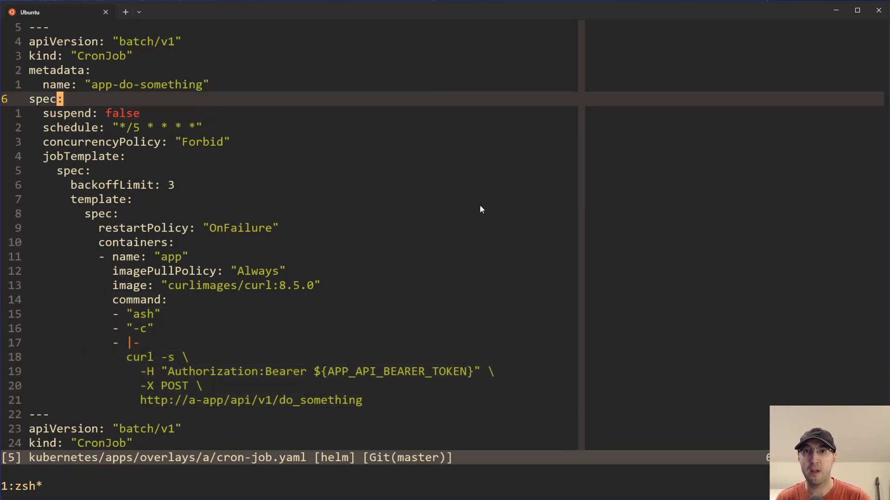
{"action": "mouse_move", "coordinate": [474, 207]}
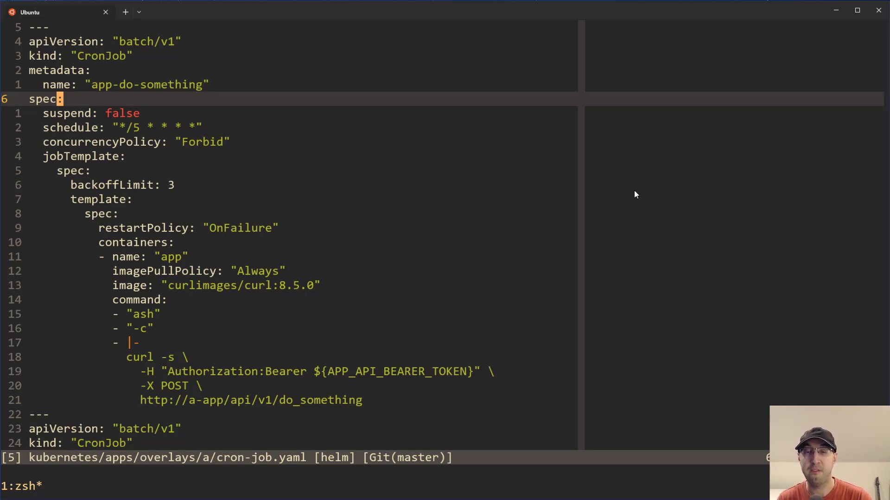
{"action": "mouse_move", "coordinate": [96, 112]}
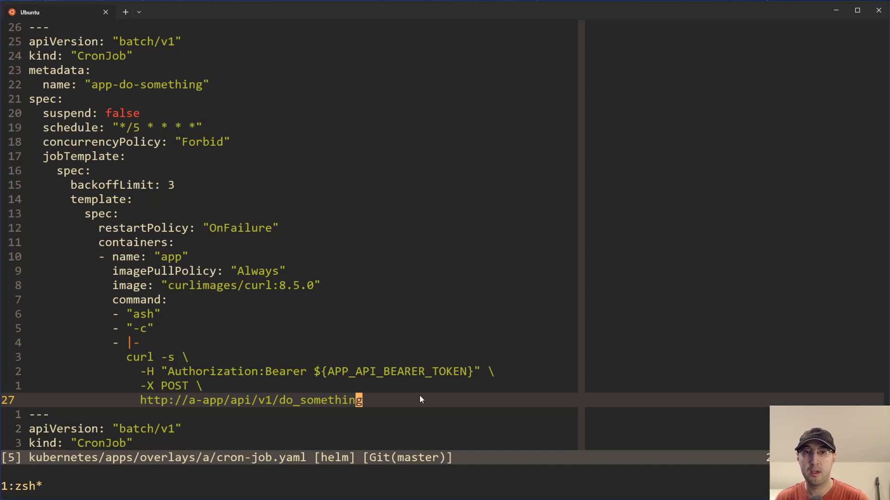
{"action": "mouse_move", "coordinate": [135, 403]}
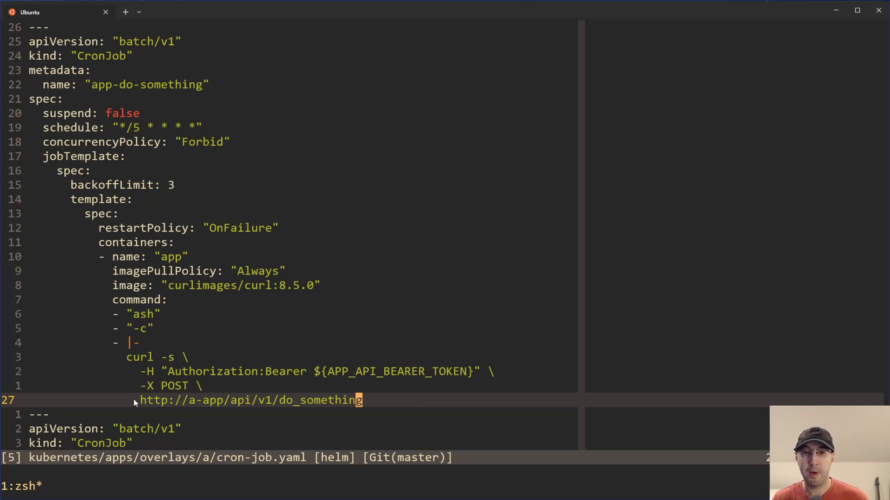
{"action": "mouse_move", "coordinate": [278, 383]}
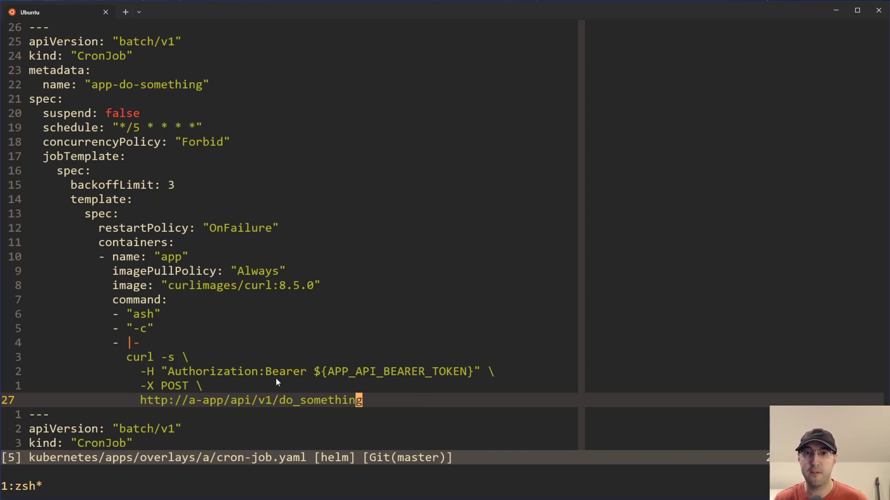
{"action": "mouse_move", "coordinate": [386, 285]}
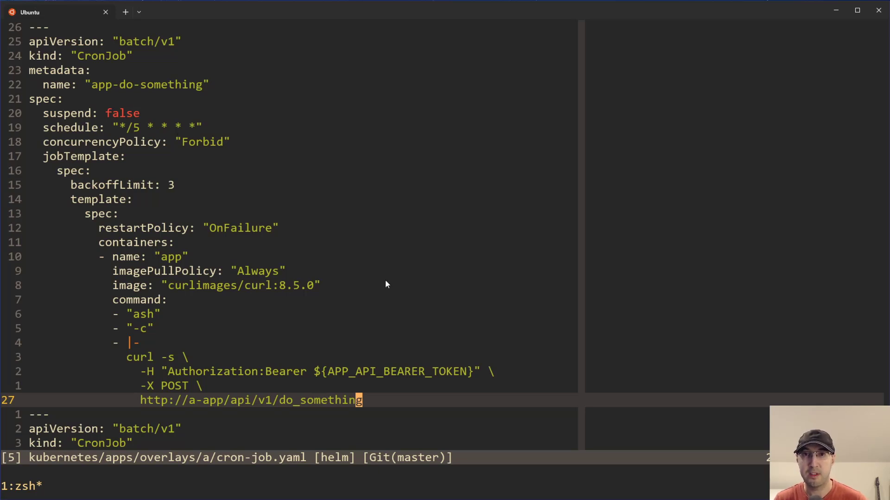
{"action": "mouse_move", "coordinate": [369, 400]}
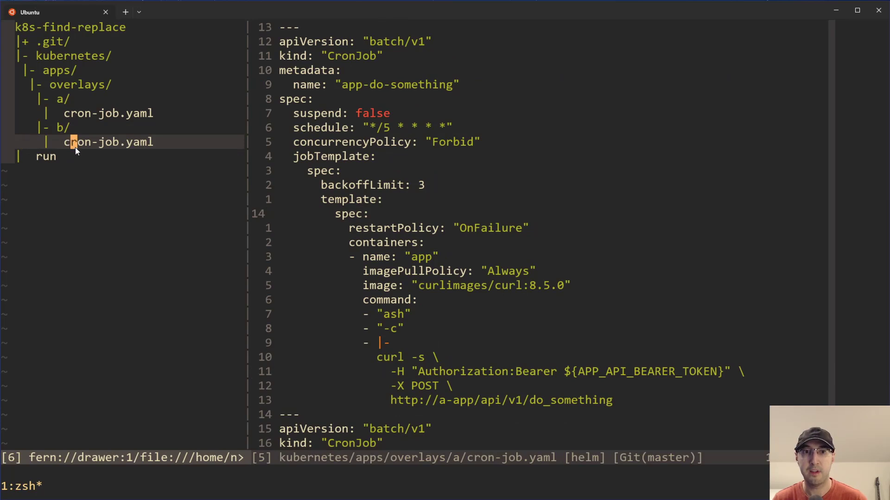
Step: Open overlay b's cron-job.yaml from the Fern drawer beside the project tree
{"action": "left_click", "coordinate": [108, 141]}
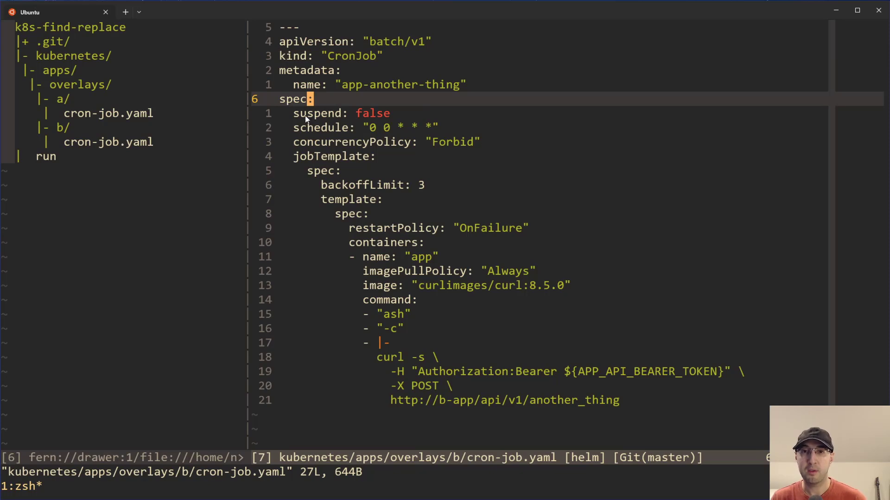
{"action": "mouse_move", "coordinate": [403, 107]}
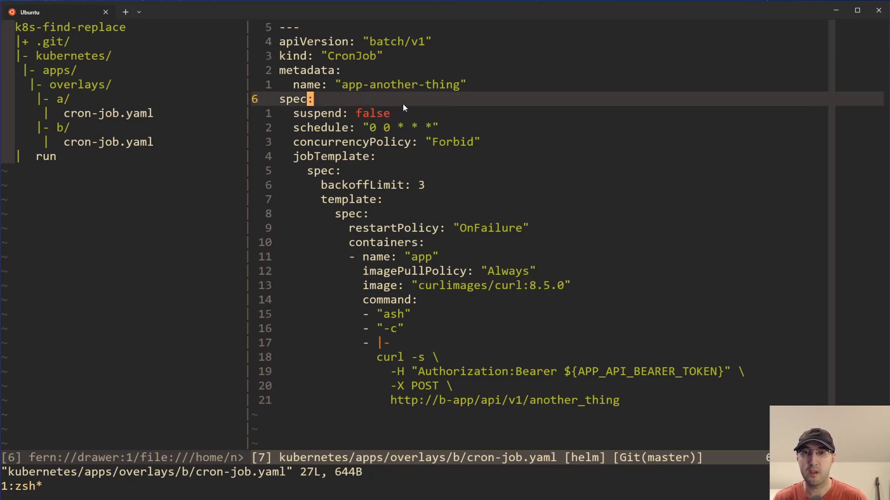
{"action": "mouse_move", "coordinate": [73, 135]}
{"action": "type", "text": "."}
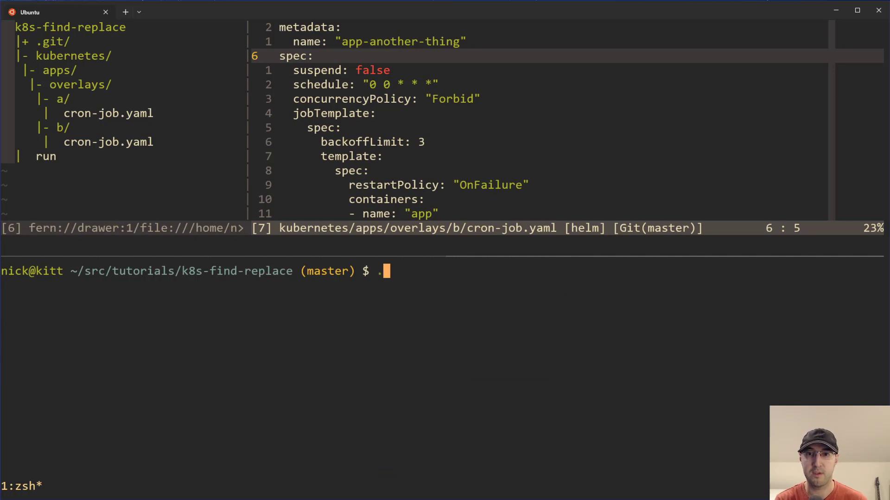
Step: Run ./run cronjobs:disable in the shell pane and review the change with git diff
{"action": "type", "text": "/run cronjobs:disable"}
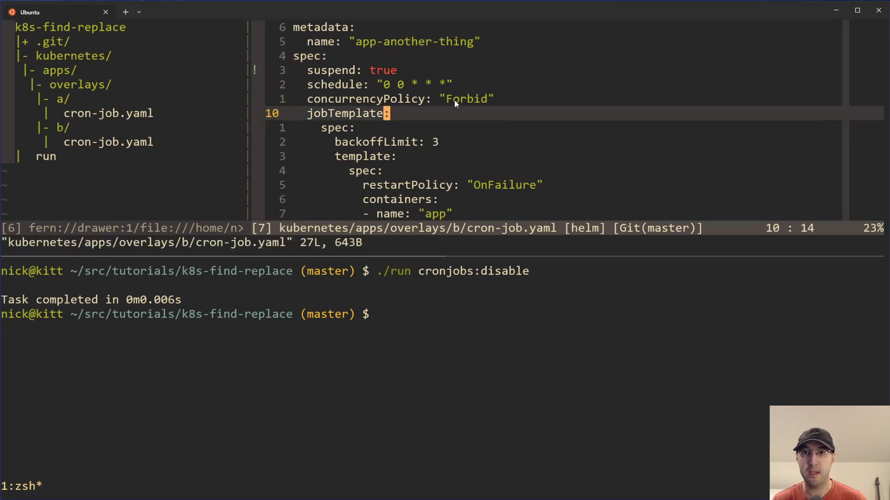
{"action": "type", "text": "git d"}
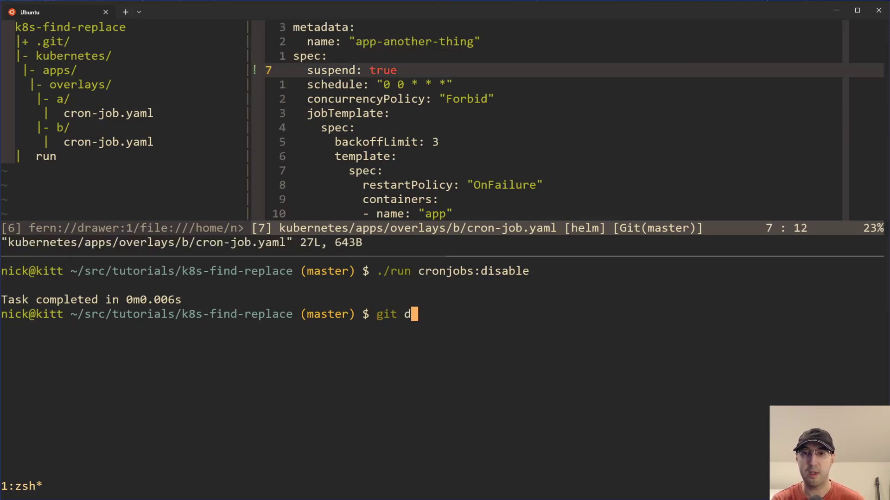
{"action": "key", "text": "Enter"}
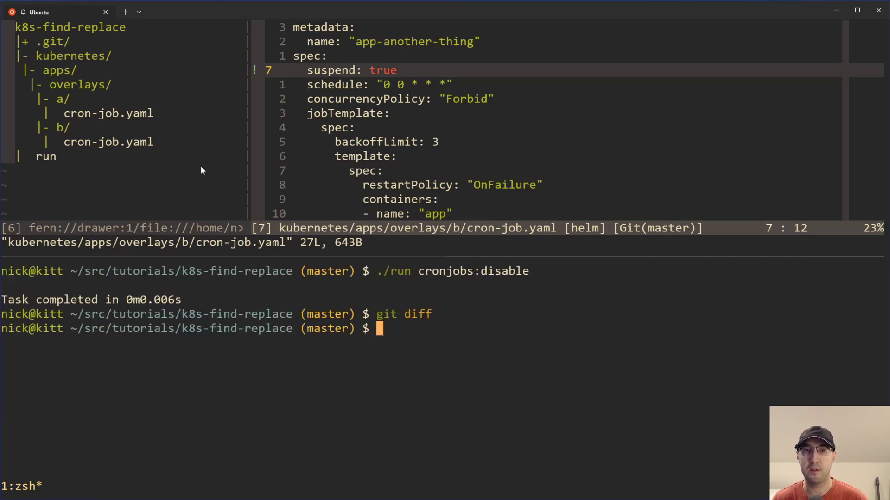
{"action": "mouse_move", "coordinate": [331, 67]}
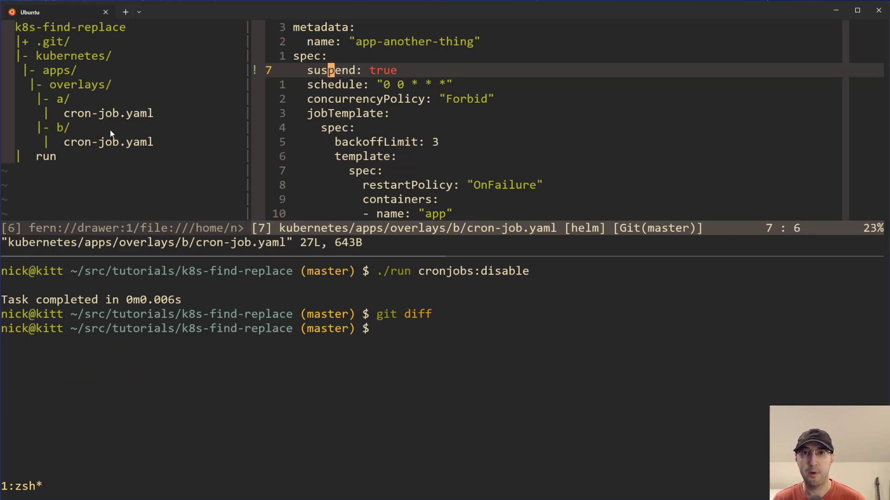
{"action": "mouse_move", "coordinate": [62, 133]}
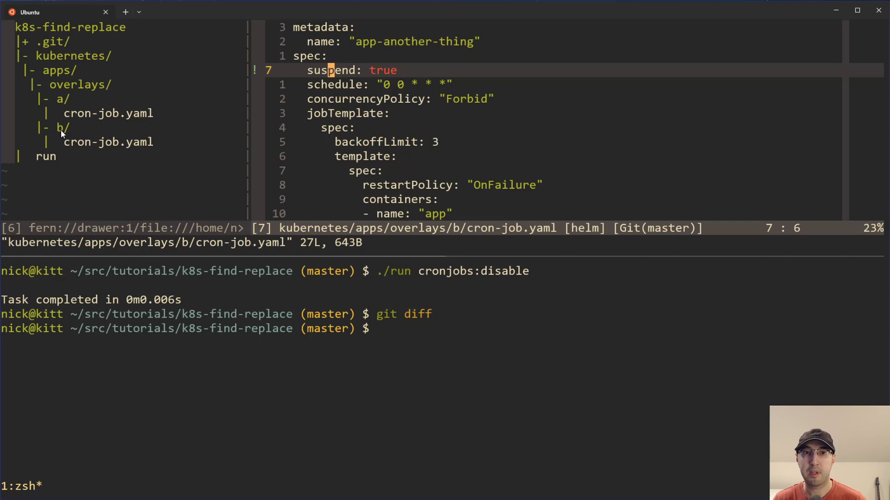
{"action": "mouse_move", "coordinate": [84, 145]}
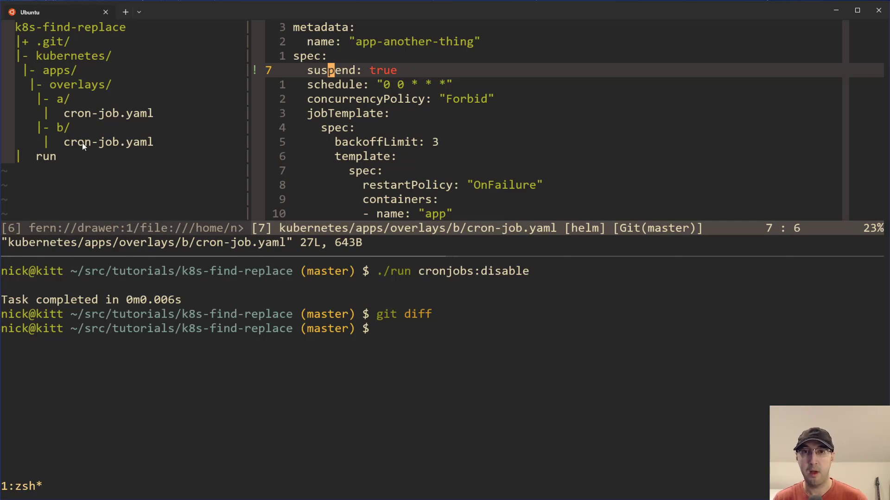
{"action": "mouse_move", "coordinate": [434, 72]}
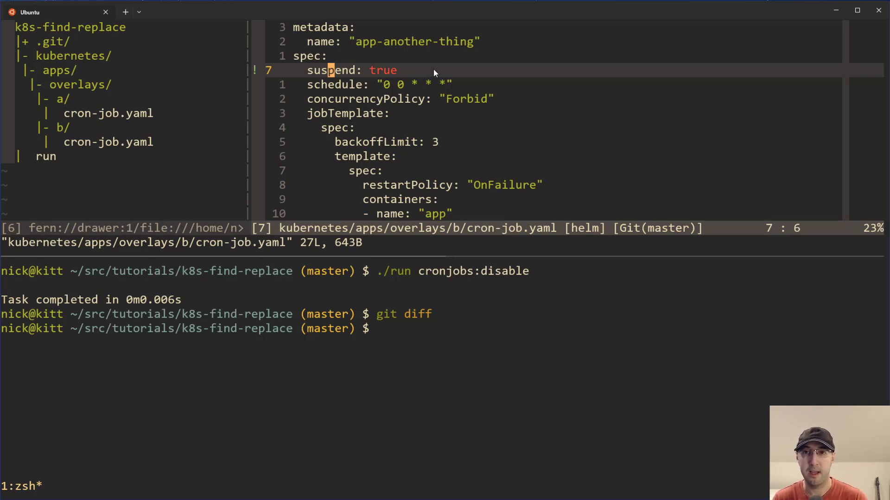
{"action": "type", "text": "./run cronjobs:disable"}
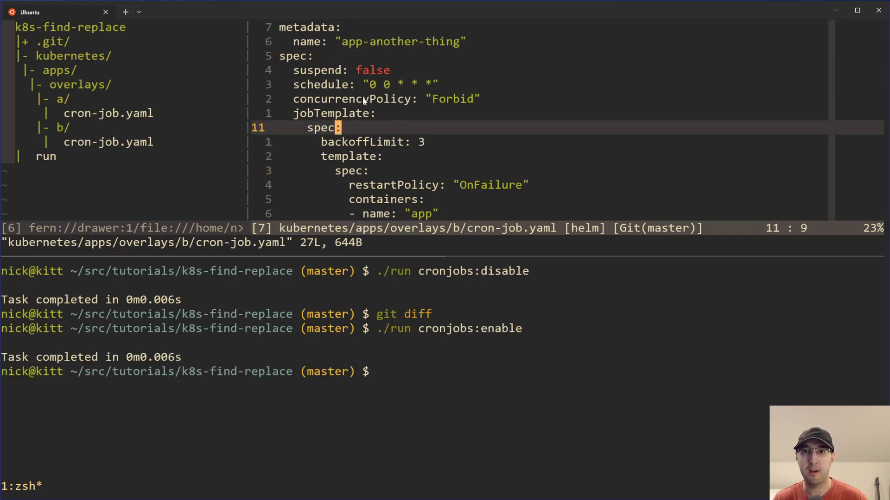
Step: Switch to the run script tab after re-enabling the cron jobs
{"action": "type", "text": "gt"}
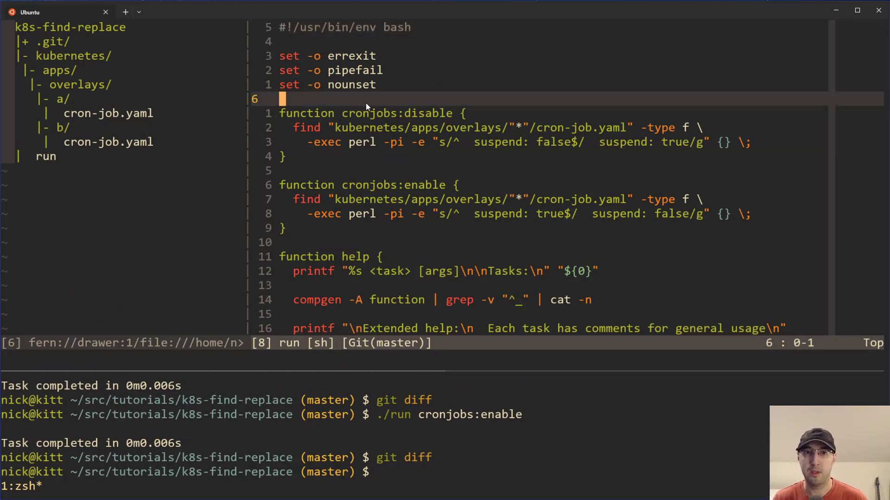
{"action": "mouse_move", "coordinate": [507, 182]}
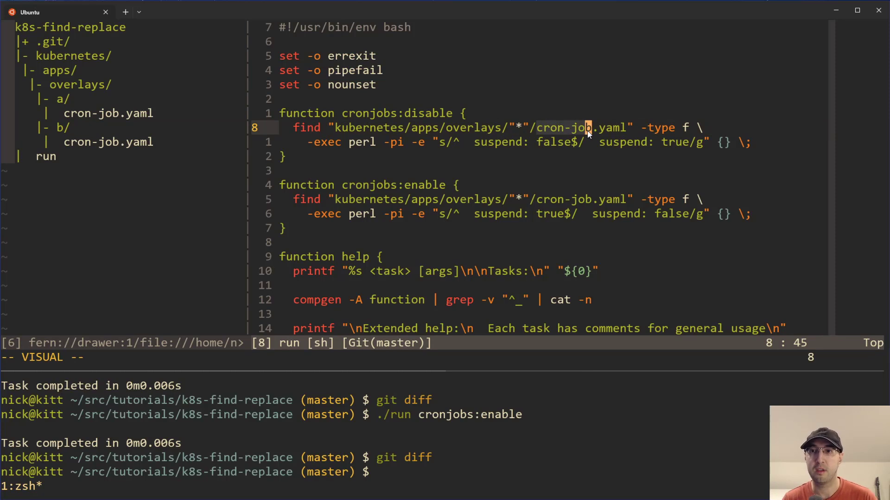
{"action": "mouse_move", "coordinate": [367, 133]}
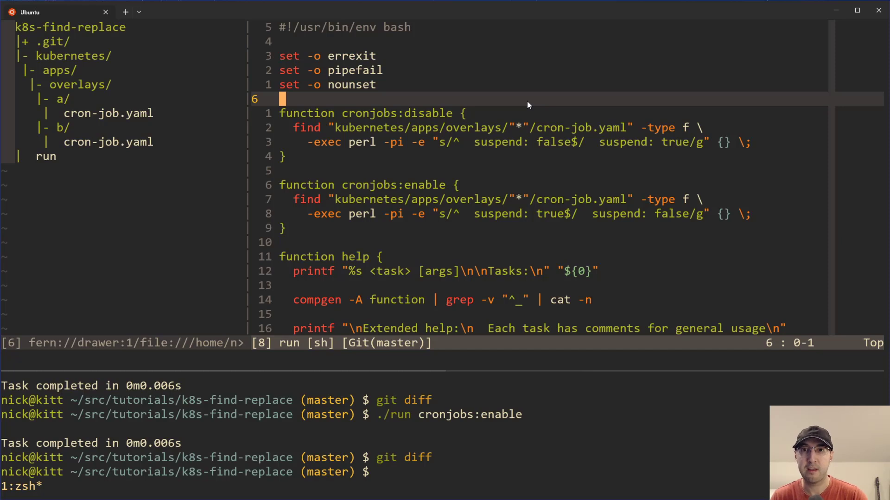
{"action": "mouse_move", "coordinate": [505, 107]}
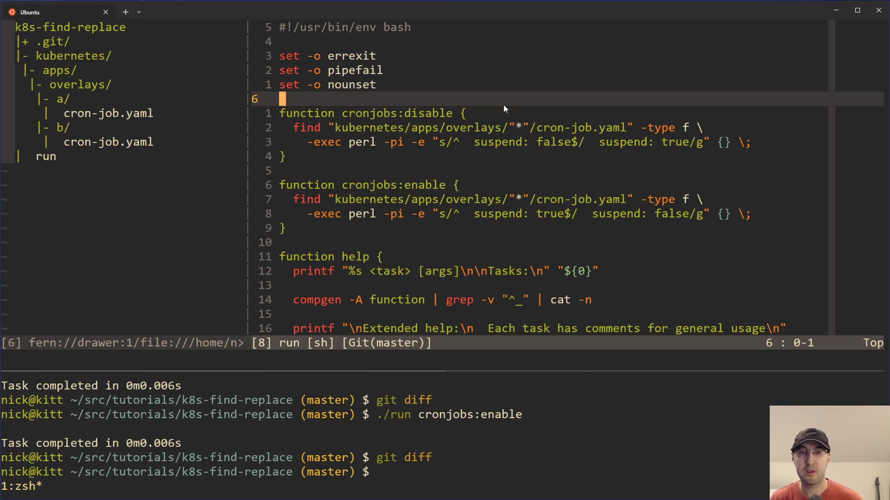
{"action": "mouse_move", "coordinate": [475, 105]}
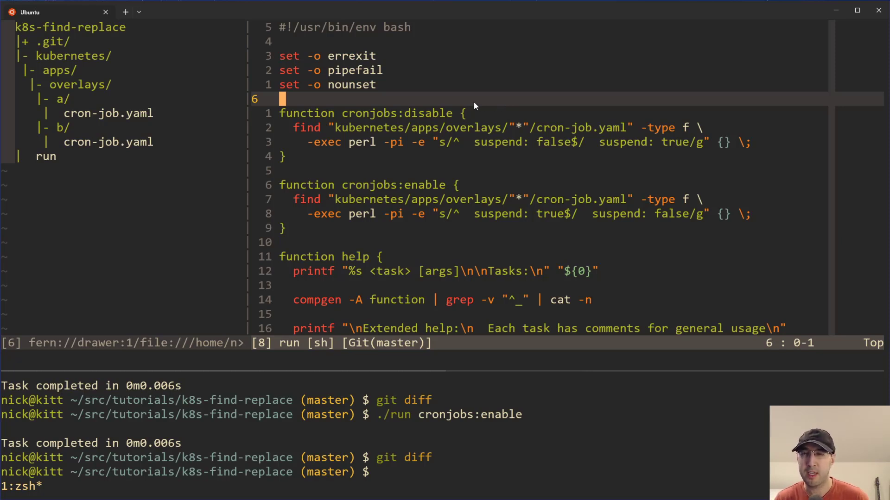
{"action": "mouse_move", "coordinate": [485, 106]}
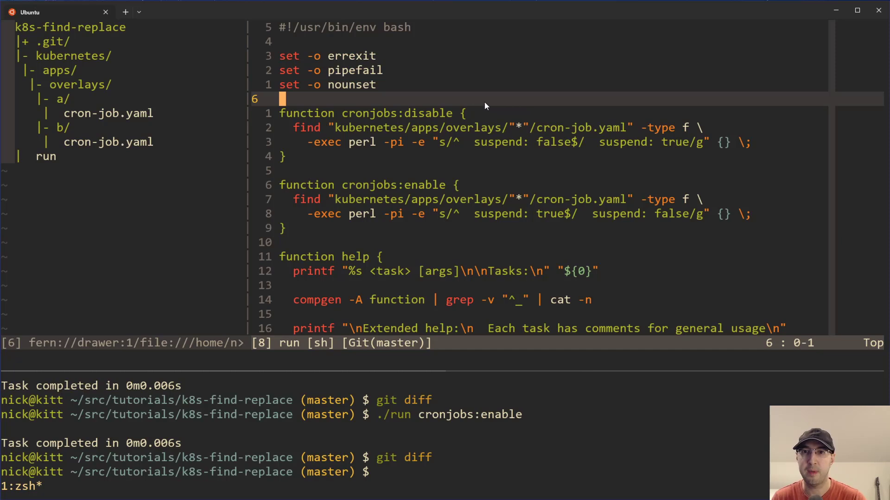
{"action": "mouse_move", "coordinate": [493, 112]}
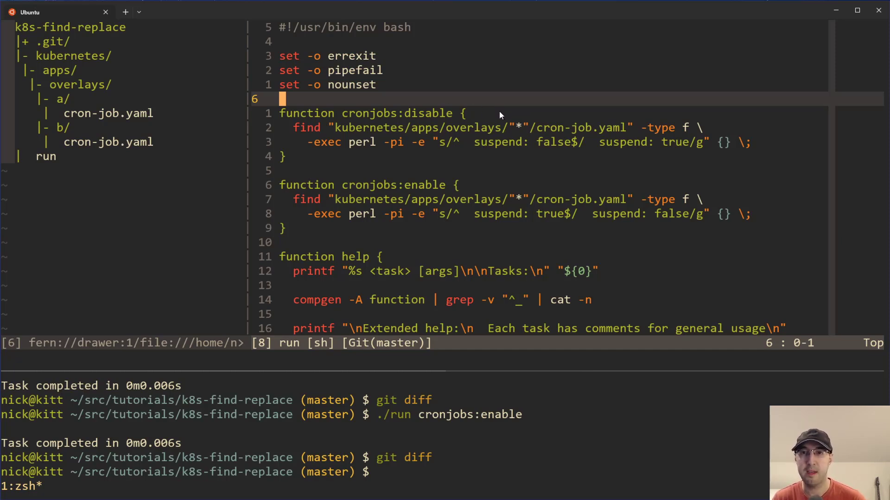
{"action": "mouse_move", "coordinate": [484, 120]}
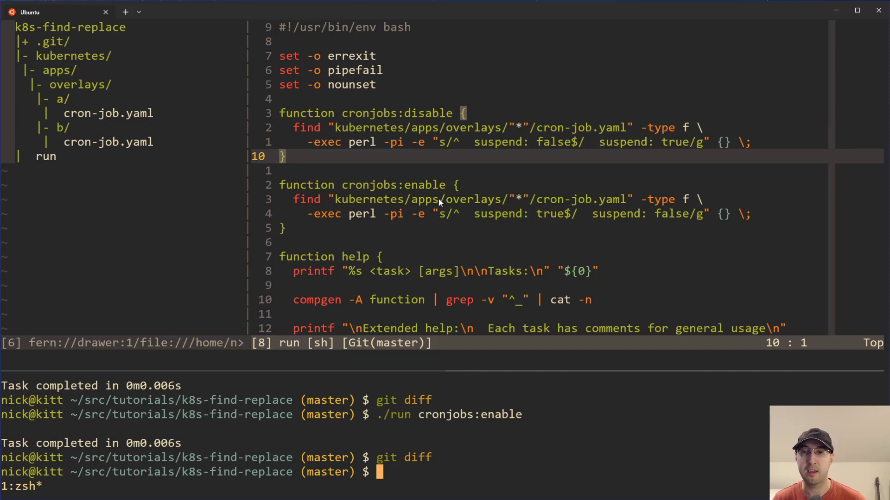
Step: List both overlays' cron-job.yaml files with the find -type f pattern from the disable task
{"action": "key", "text": "v"}
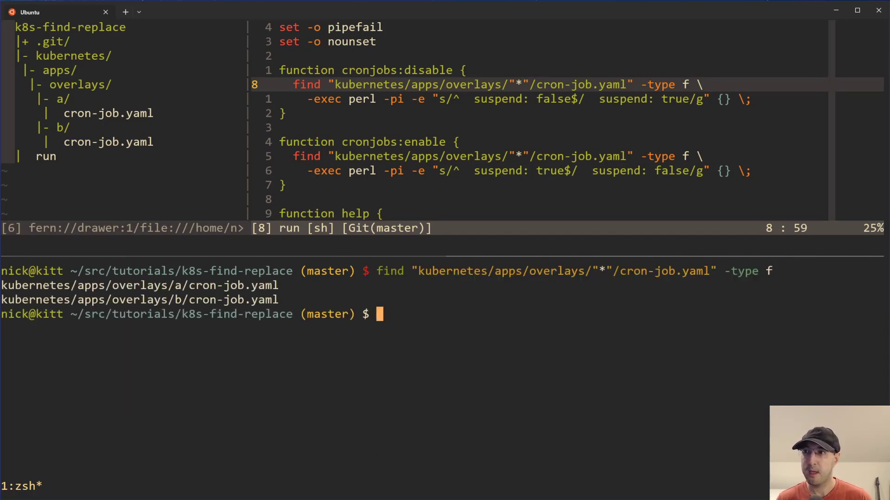
{"action": "mouse_move", "coordinate": [165, 213]}
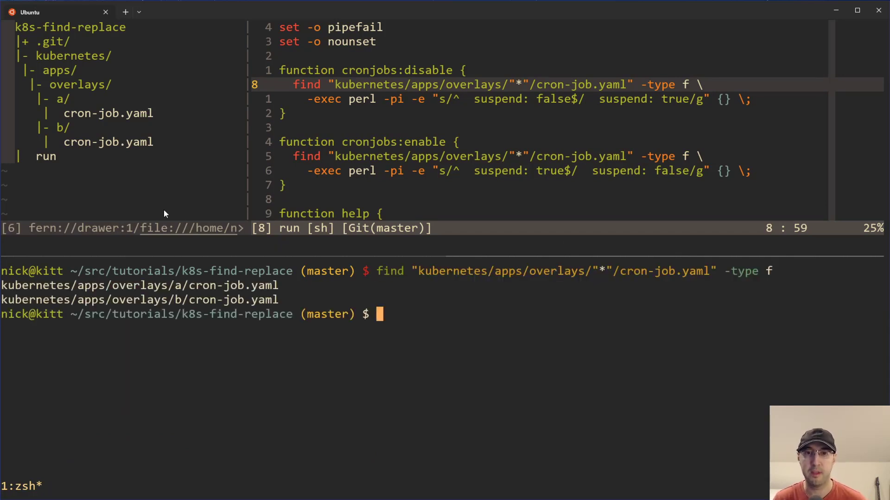
{"action": "mouse_move", "coordinate": [68, 142]}
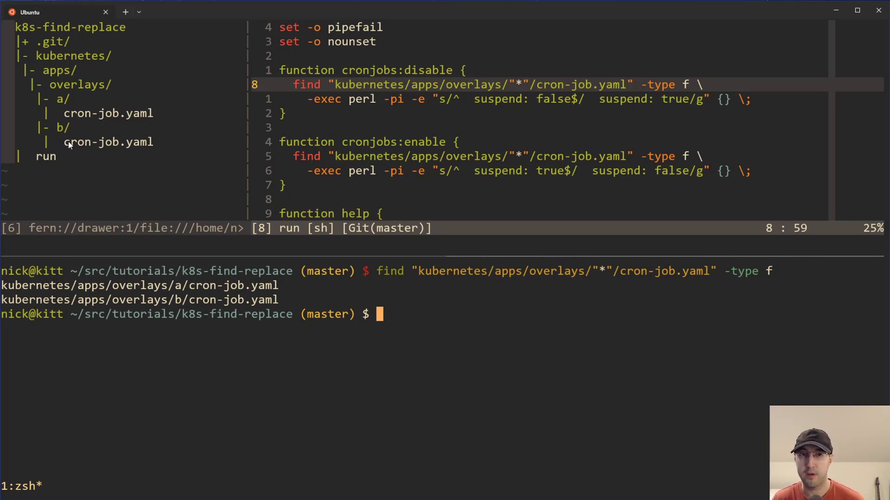
{"action": "mouse_move", "coordinate": [379, 117]}
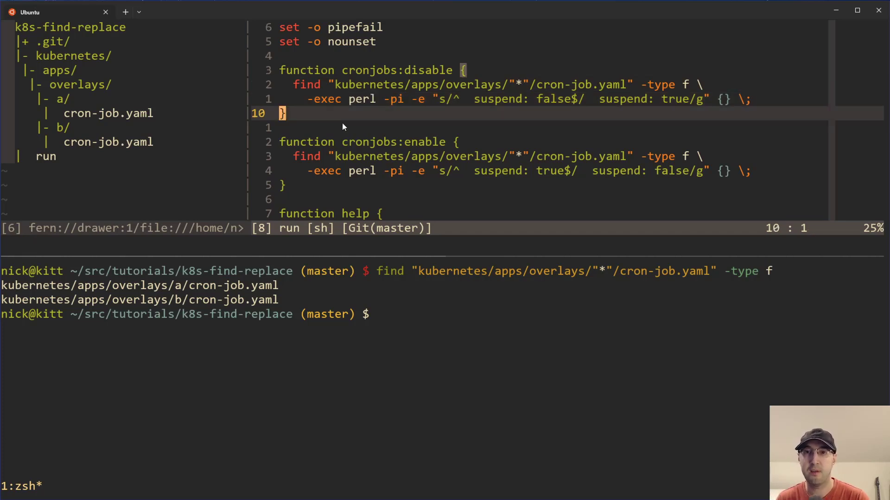
{"action": "mouse_move", "coordinate": [350, 108]}
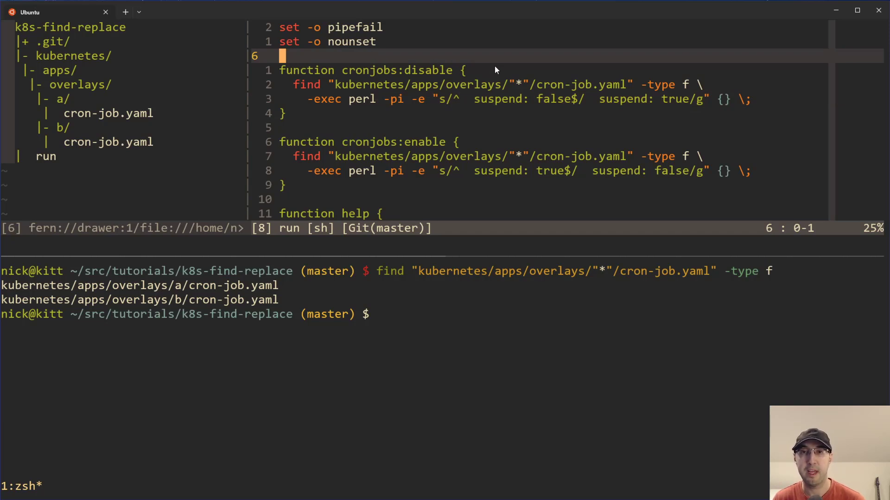
{"action": "mouse_move", "coordinate": [517, 63]}
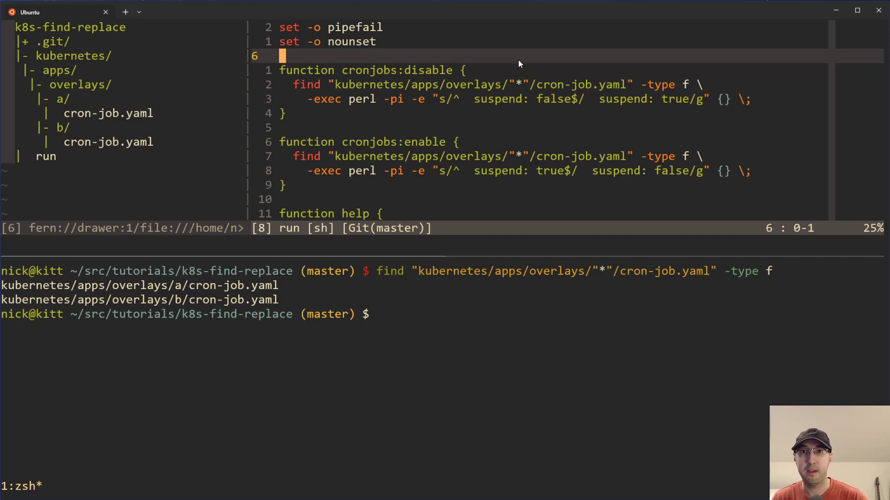
{"action": "mouse_move", "coordinate": [498, 63]}
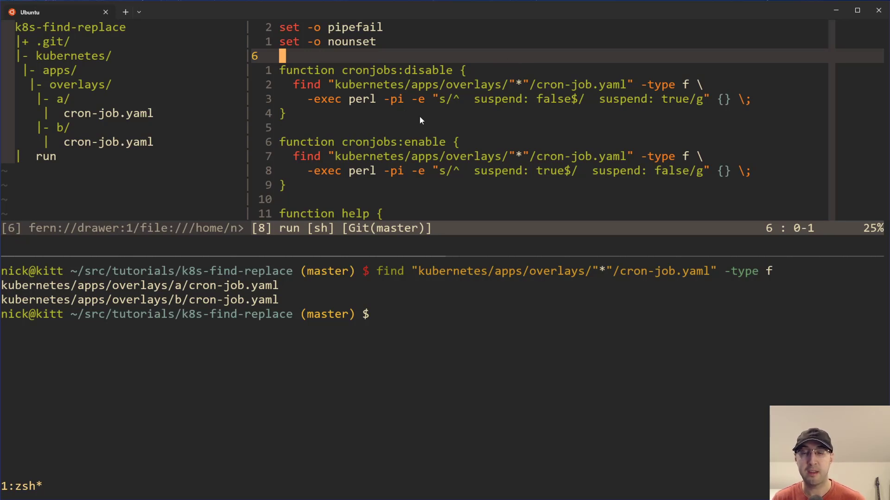
{"action": "key", "text": "v"}
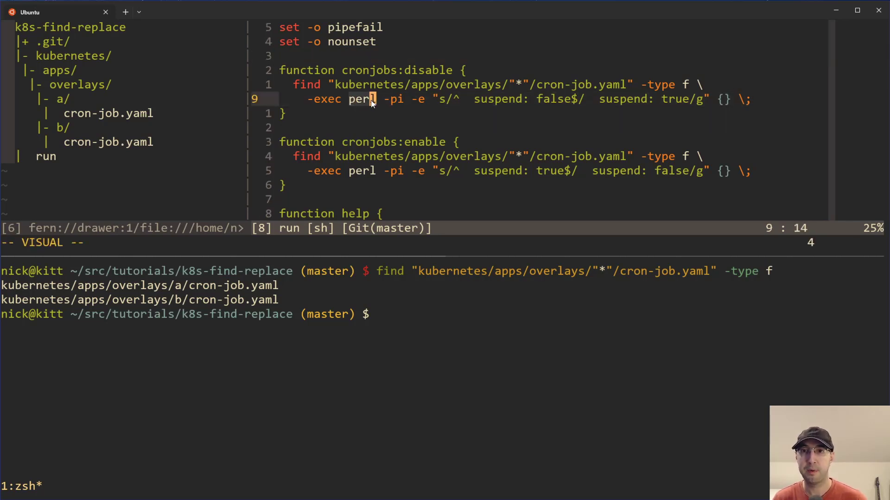
{"action": "mouse_move", "coordinate": [385, 107]}
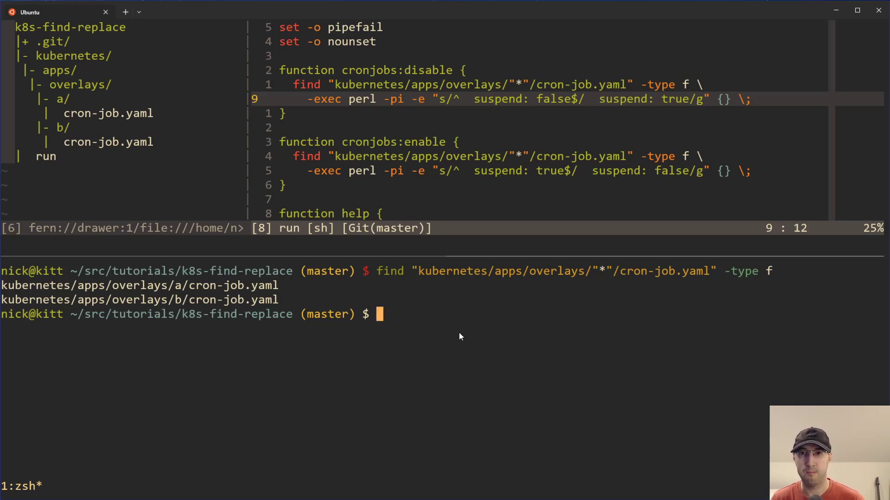
{"action": "mouse_move", "coordinate": [388, 121]}
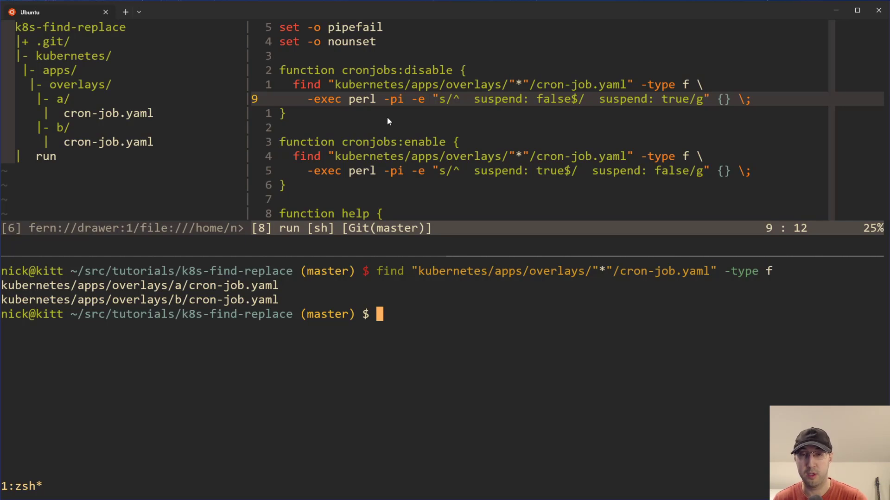
{"action": "mouse_move", "coordinate": [439, 106]}
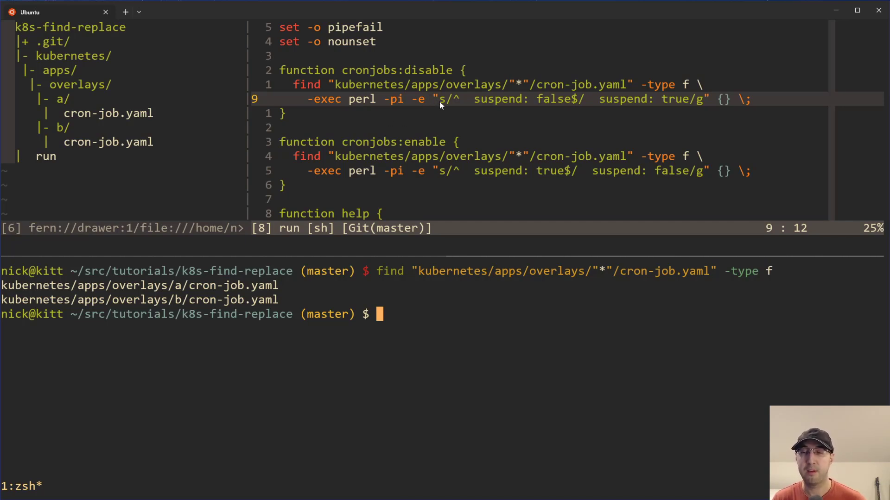
{"action": "mouse_move", "coordinate": [522, 106]}
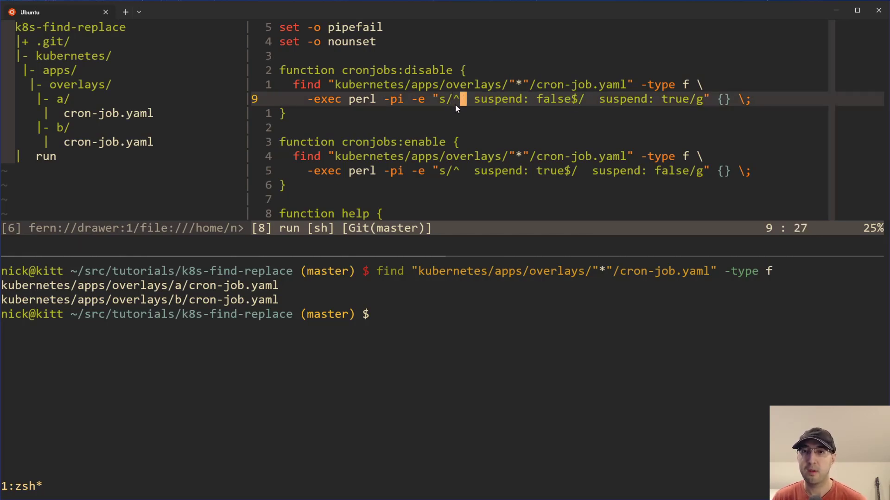
{"action": "key", "text": "v"}
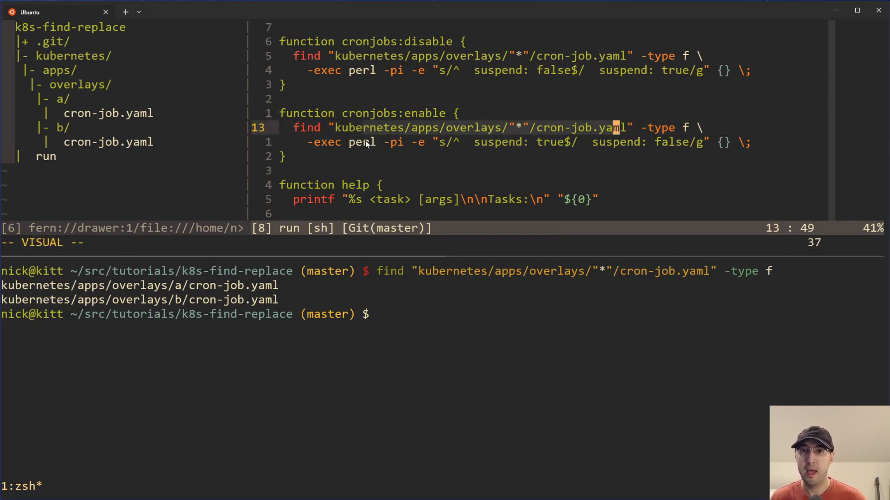
{"action": "mouse_move", "coordinate": [530, 129]}
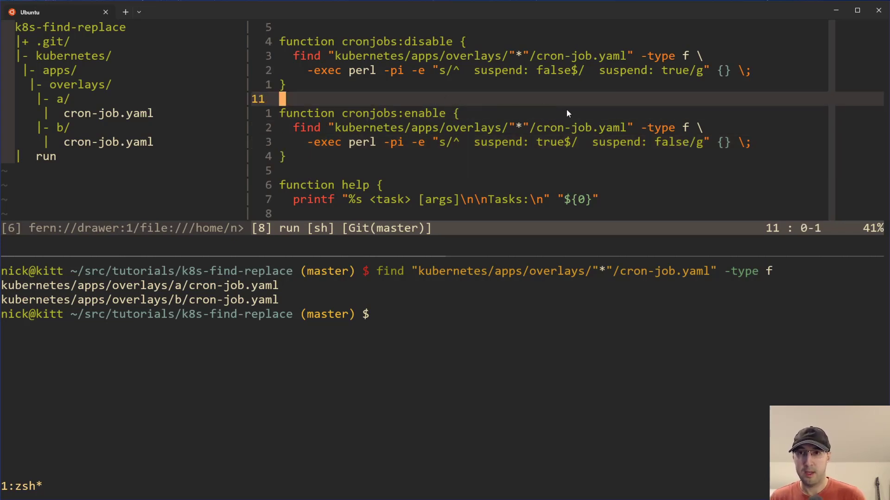
{"action": "mouse_move", "coordinate": [501, 122]}
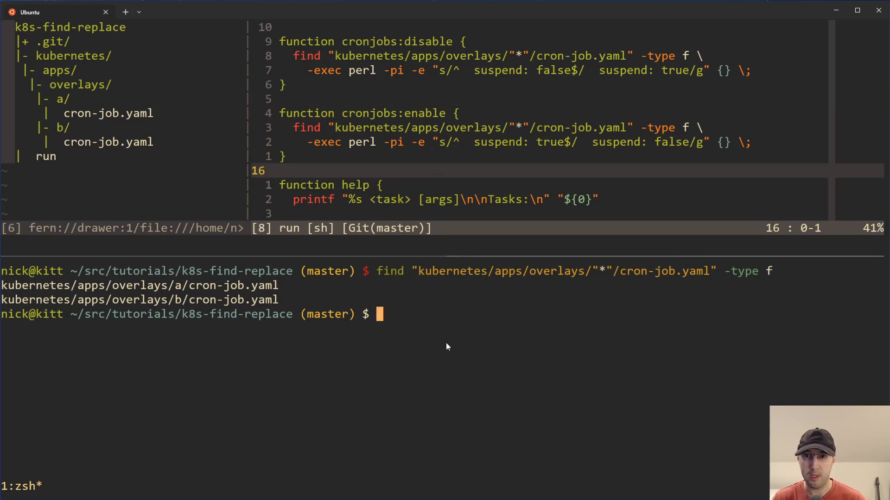
Step: Run the script with no task to print cronjobs:disable, cronjobs:enable and help
{"action": "type", "text": "run"}
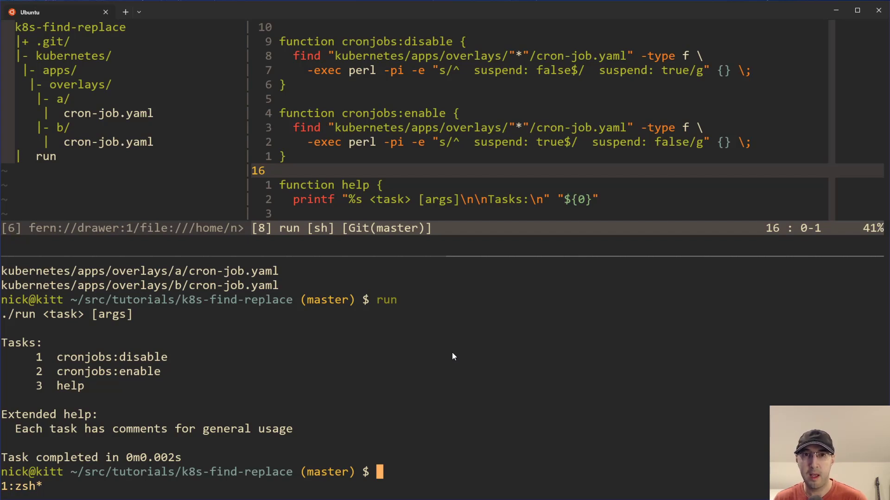
{"action": "mouse_move", "coordinate": [456, 356]}
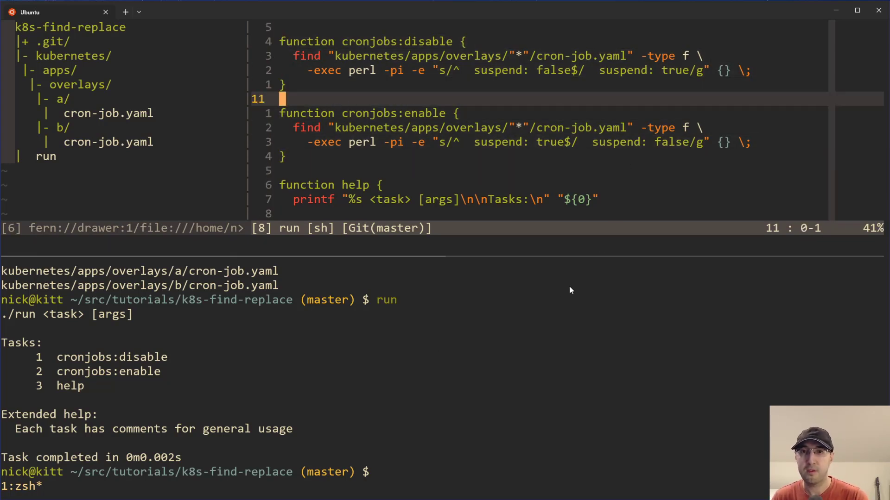
{"action": "mouse_move", "coordinate": [400, 140]}
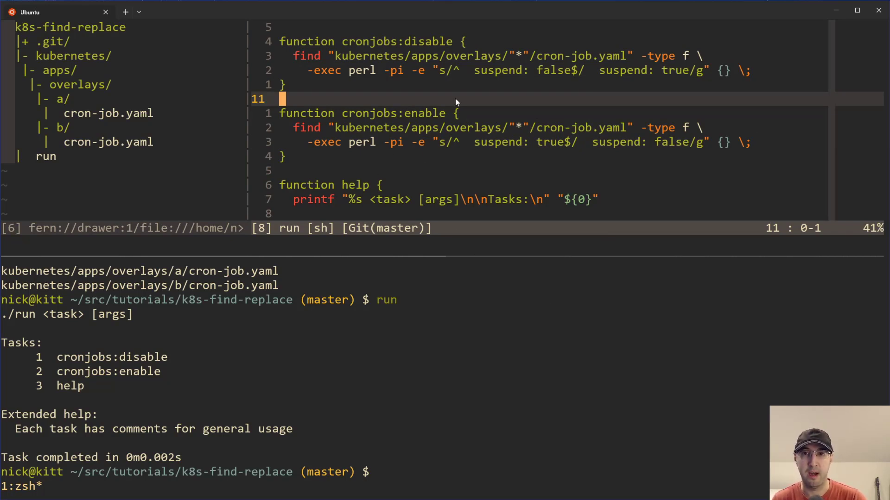
{"action": "mouse_move", "coordinate": [478, 106]}
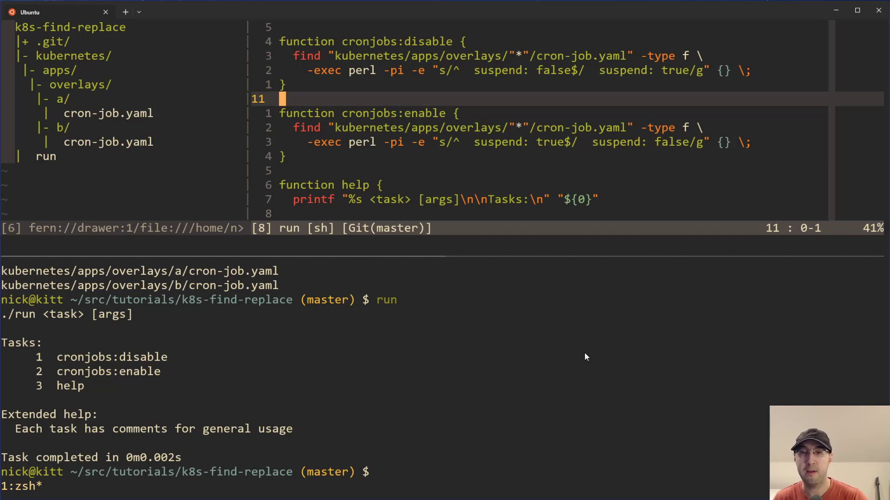
{"action": "mouse_move", "coordinate": [285, 158]}
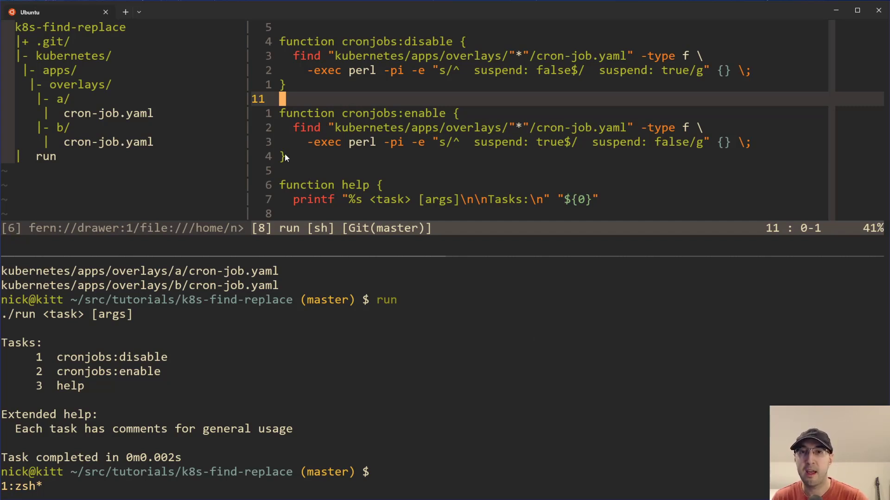
{"action": "mouse_move", "coordinate": [510, 331]}
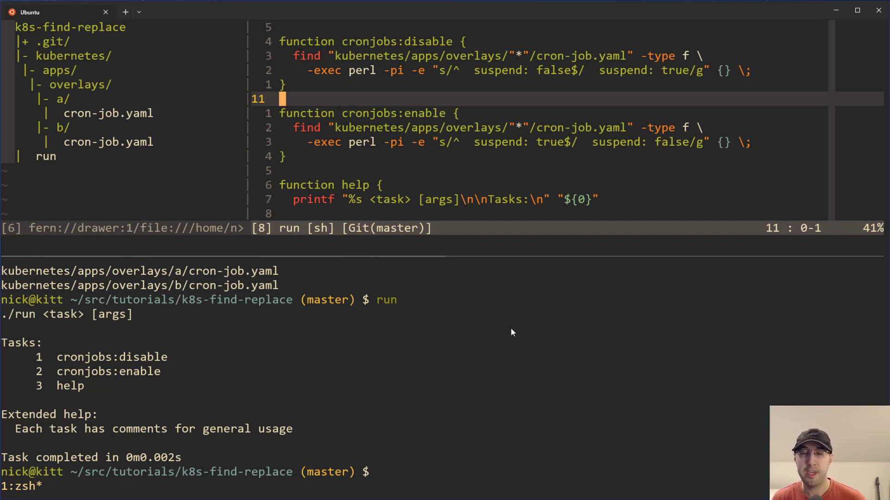
{"action": "mouse_move", "coordinate": [317, 343]}
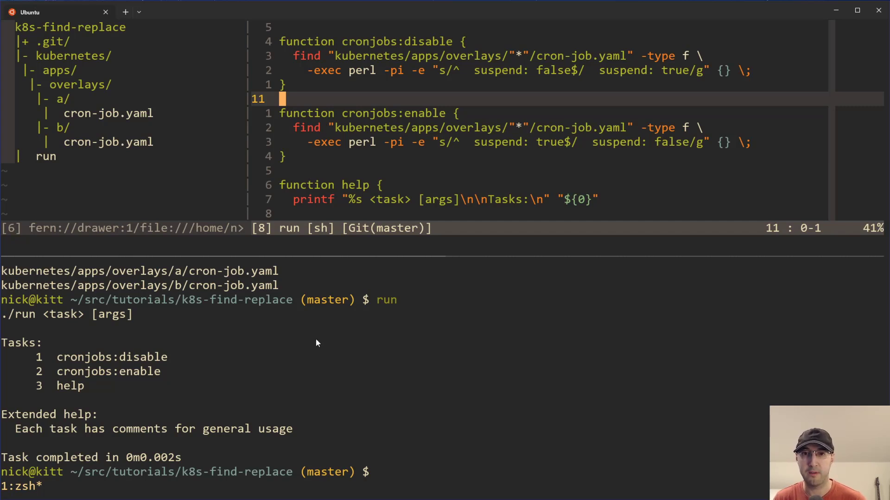
{"action": "mouse_move", "coordinate": [324, 343]}
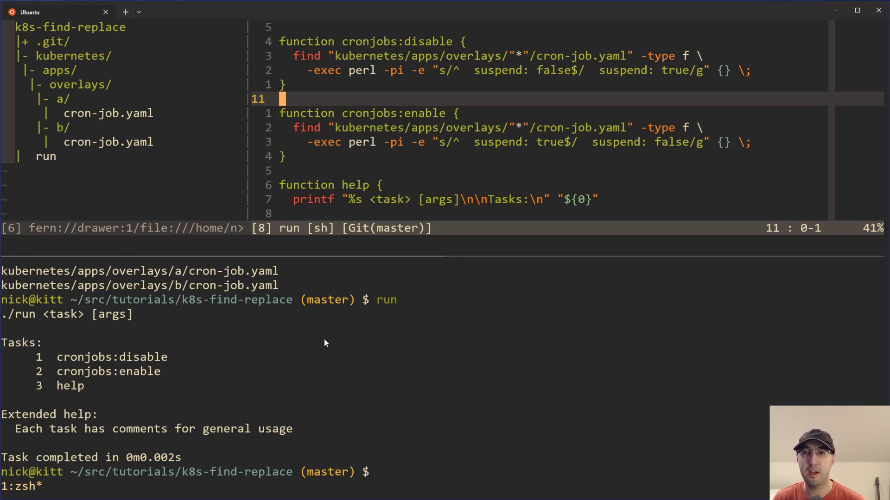
{"action": "mouse_move", "coordinate": [399, 339]}
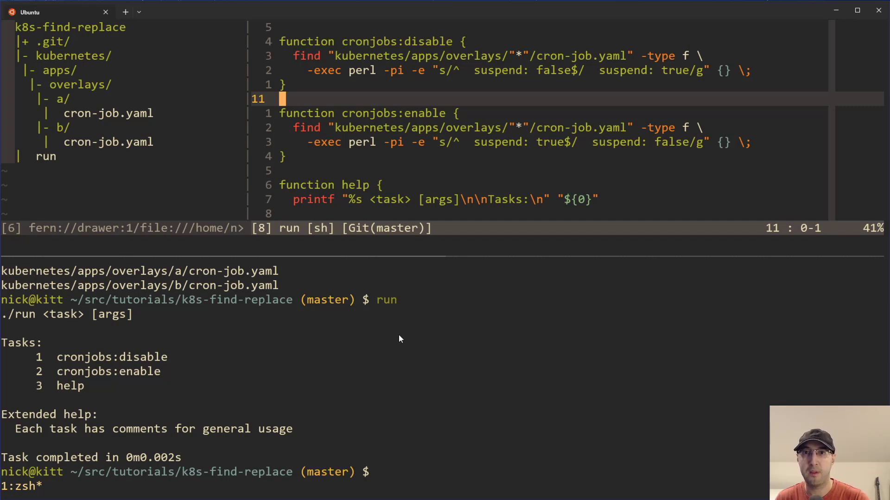
{"action": "mouse_move", "coordinate": [397, 70]}
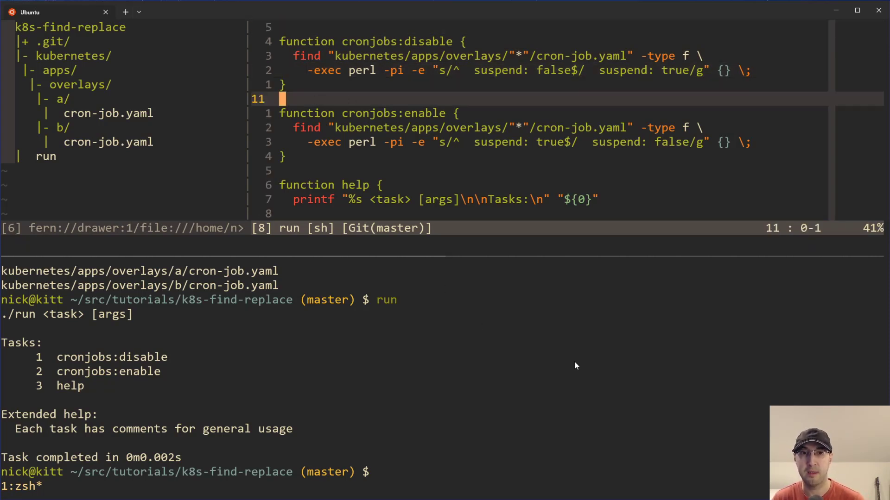
{"action": "mouse_move", "coordinate": [584, 365]}
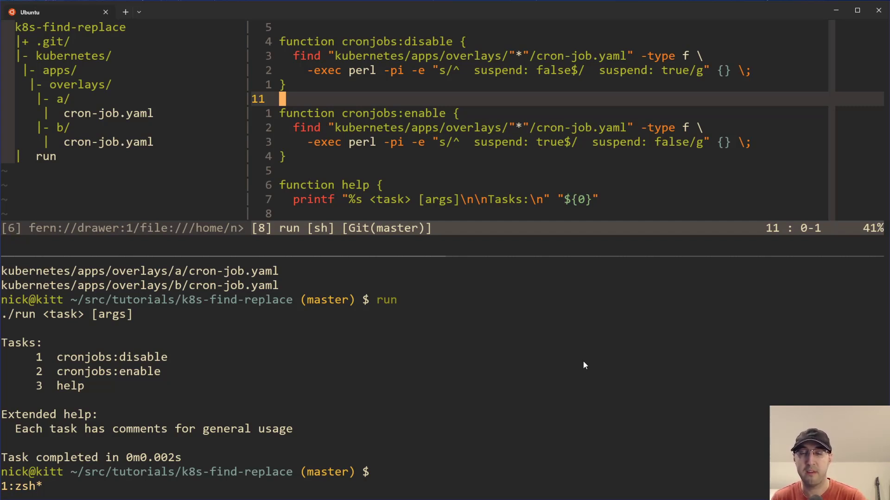
{"action": "mouse_move", "coordinate": [644, 384]}
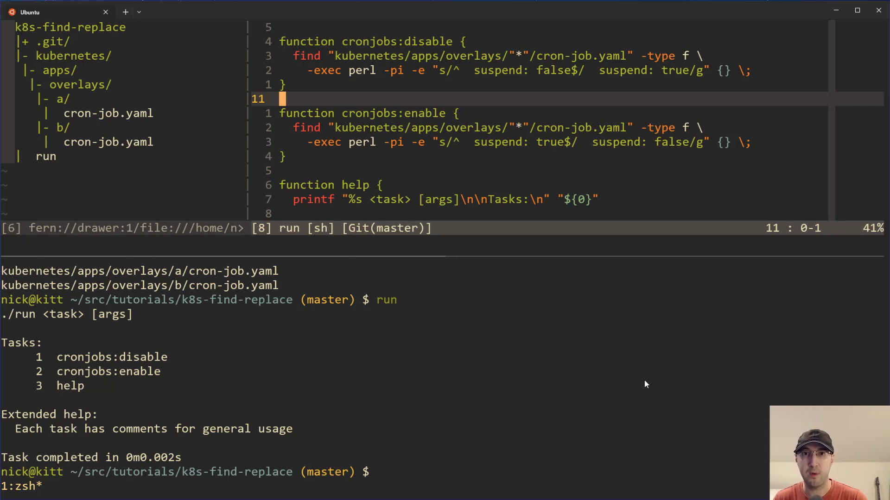